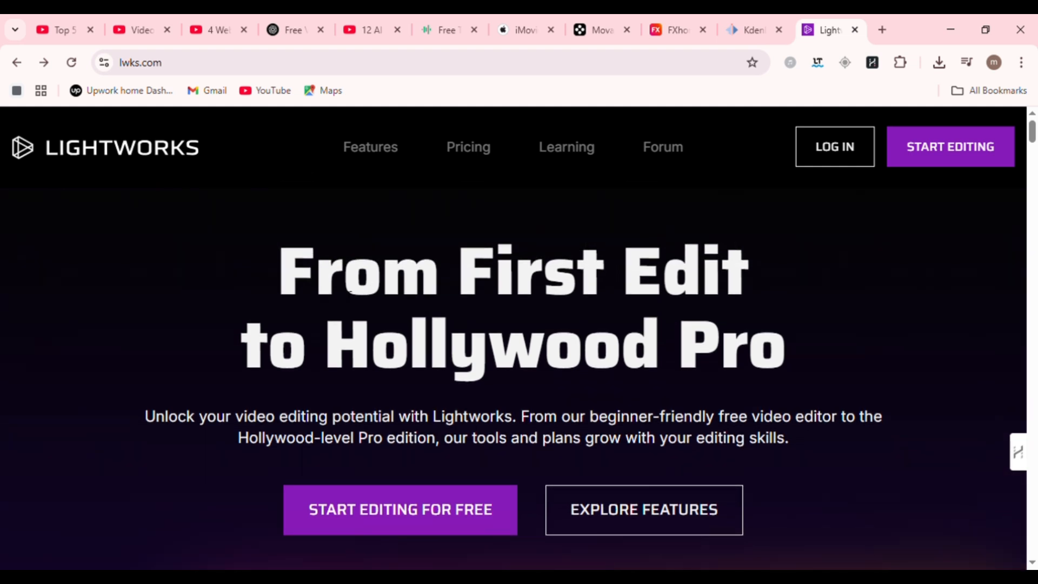
# Step: Scroll down the Lightworks homepage to the Video, Audio, Effects and Colour features section
pyautogui.scroll(-3)
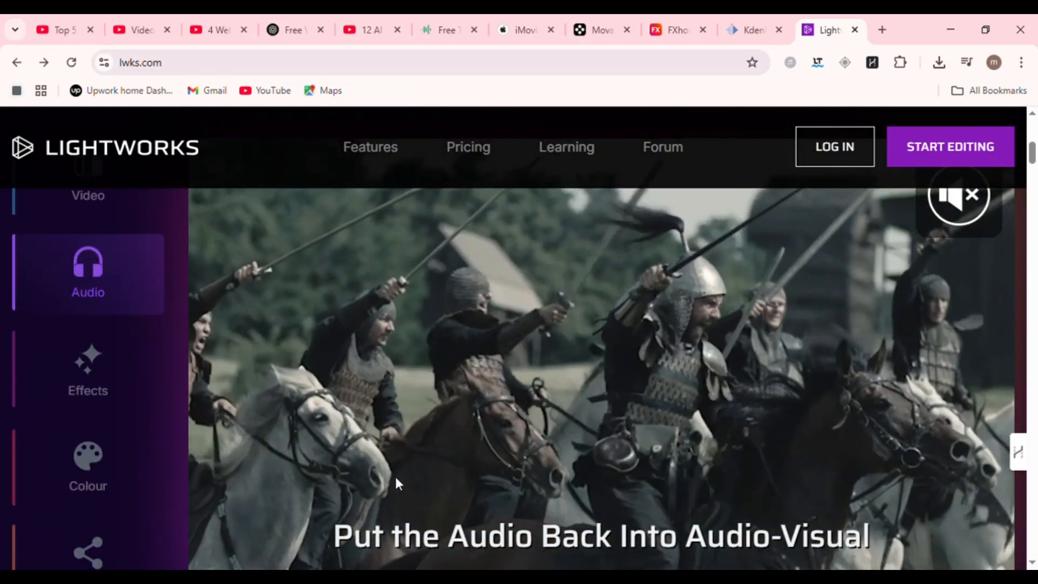
pyautogui.click(830, 30)
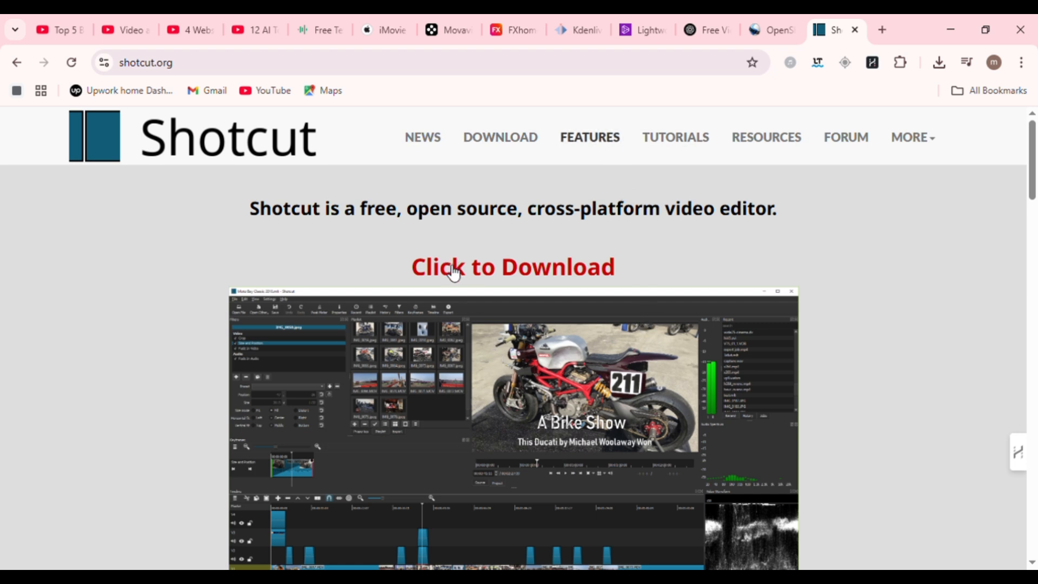
# Step: Click on the page in the new tab, which ends up showing NCH Software's VideoPad Video Editor page
pyautogui.click(512, 266)
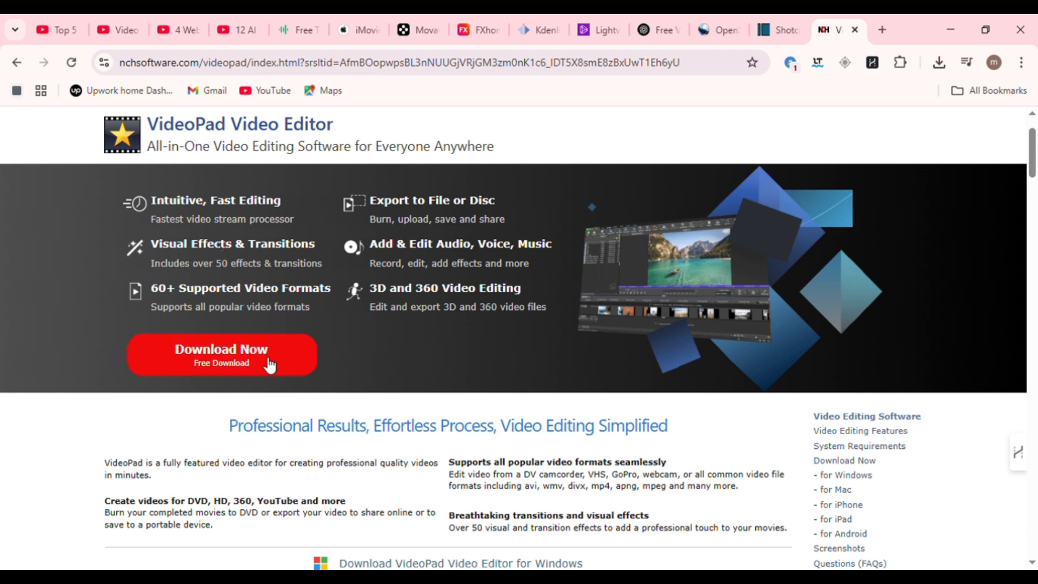